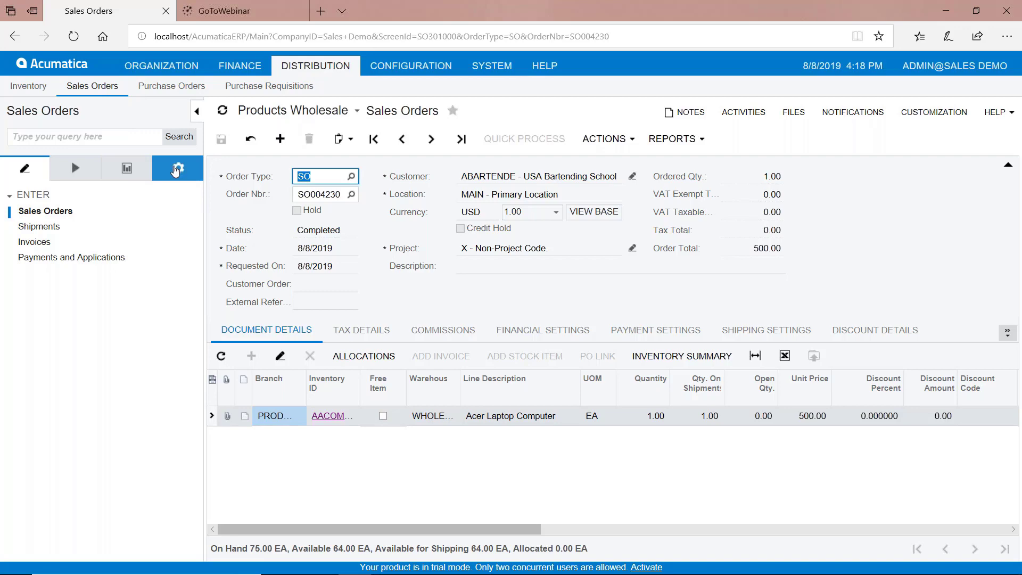
Review the Sales Orders Preferences posting settings, leaving shipped-not-invoiced unchecked, and return to data entry screens.
left_click(178, 168)
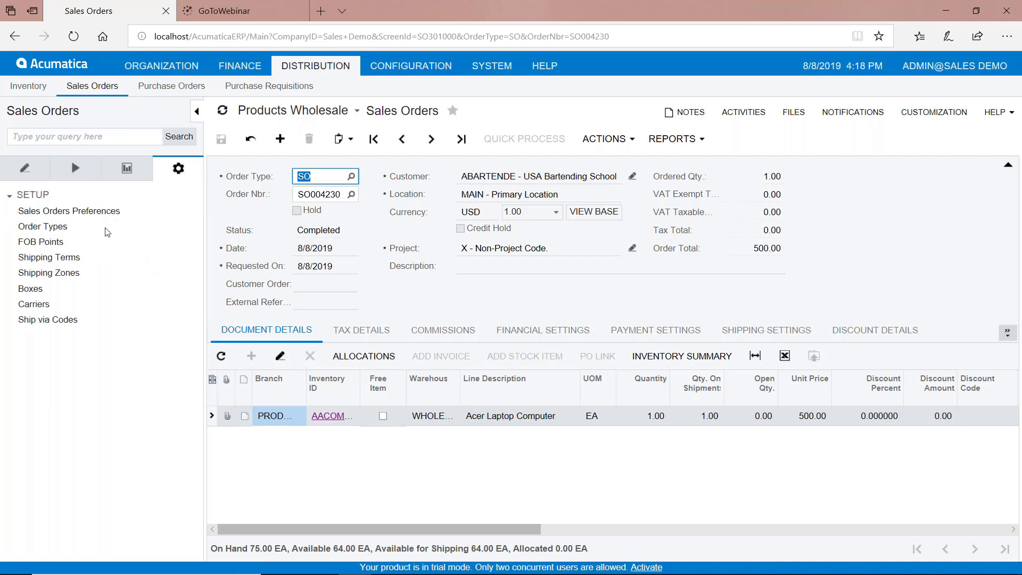
left_click(69, 211)
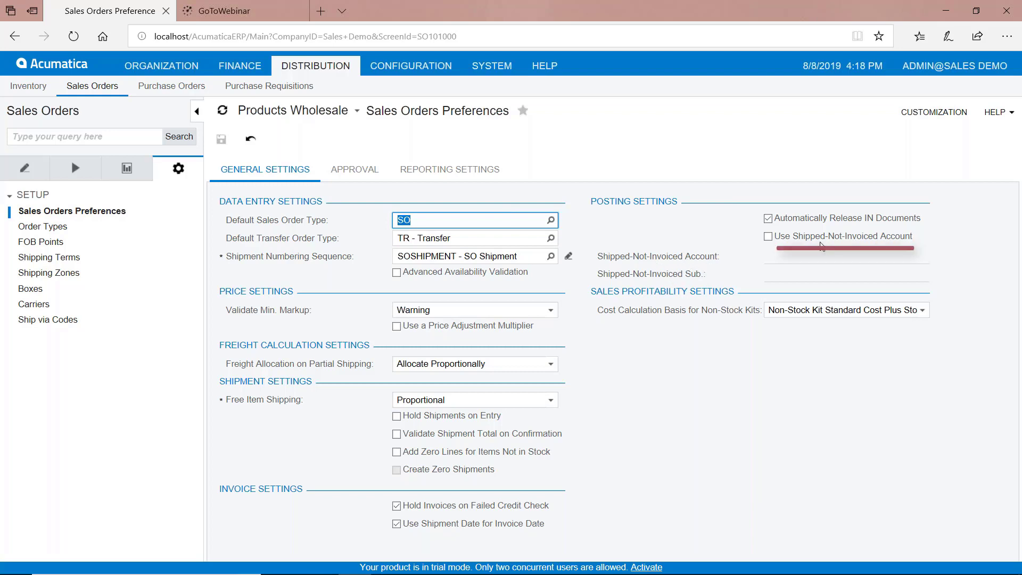
mouse_move(863, 249)
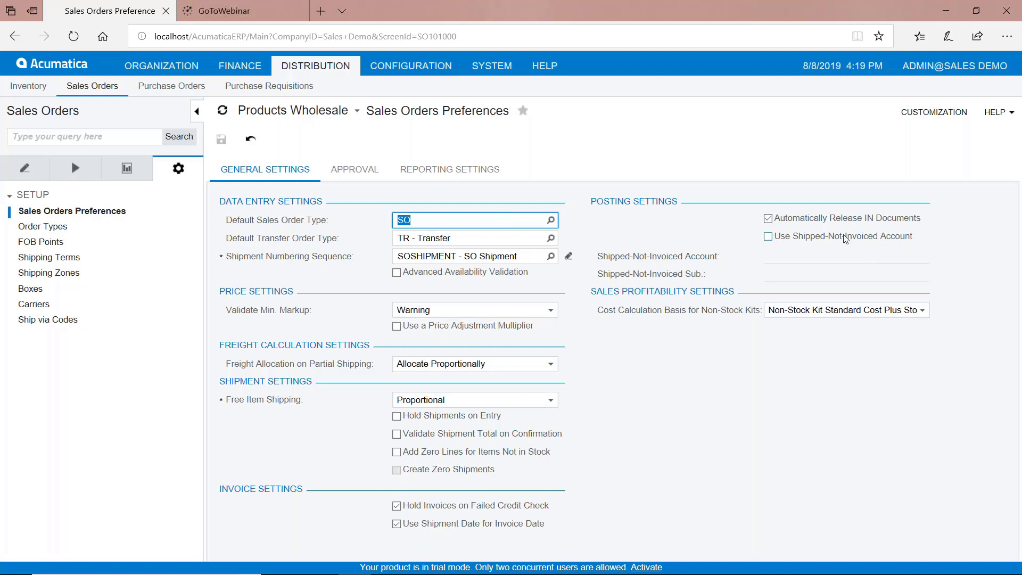
left_click(25, 168)
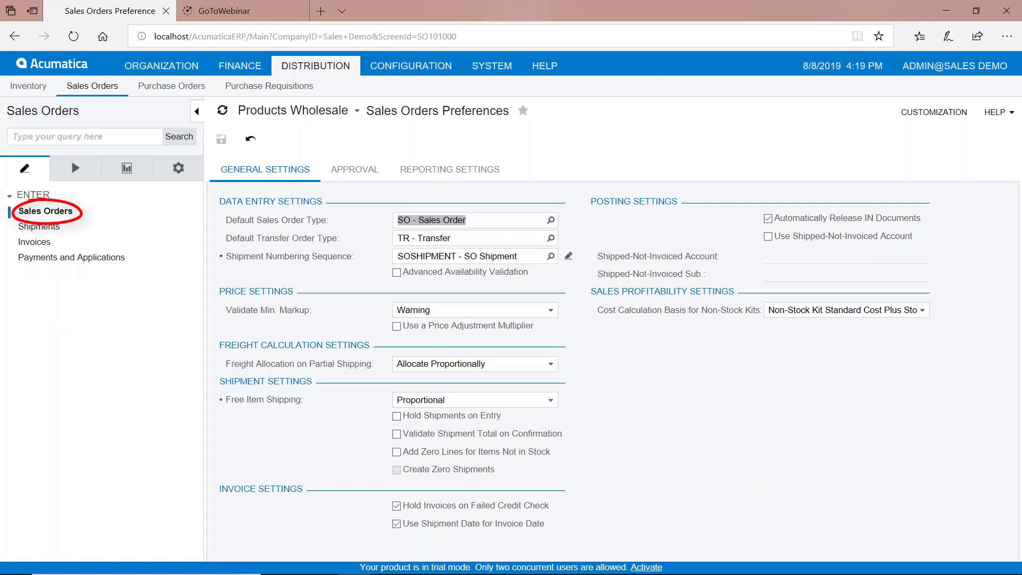
Start a new sales order for customer ABARTENDE (USA Bartending School).
left_click(45, 211)
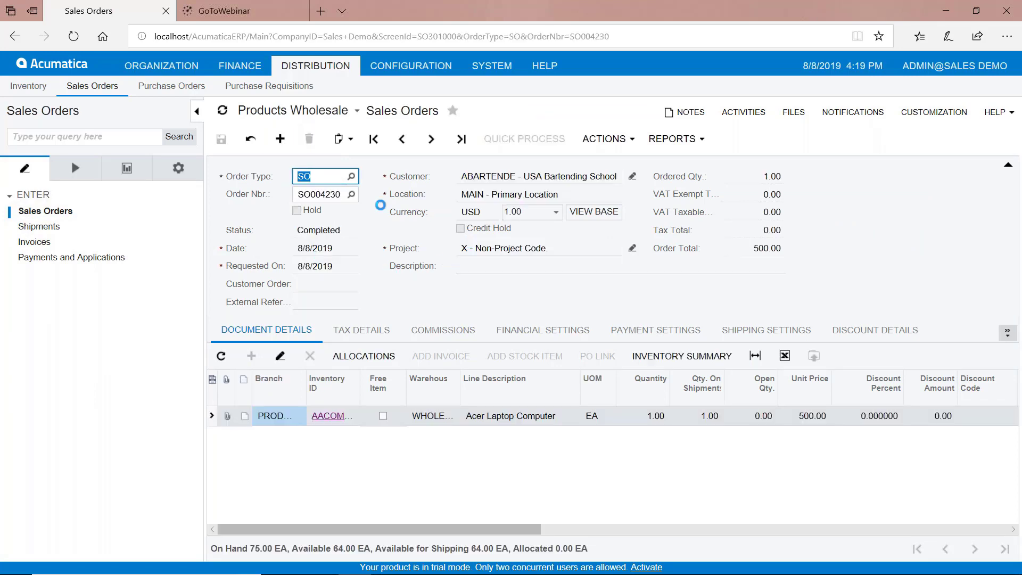
left_click(280, 139)
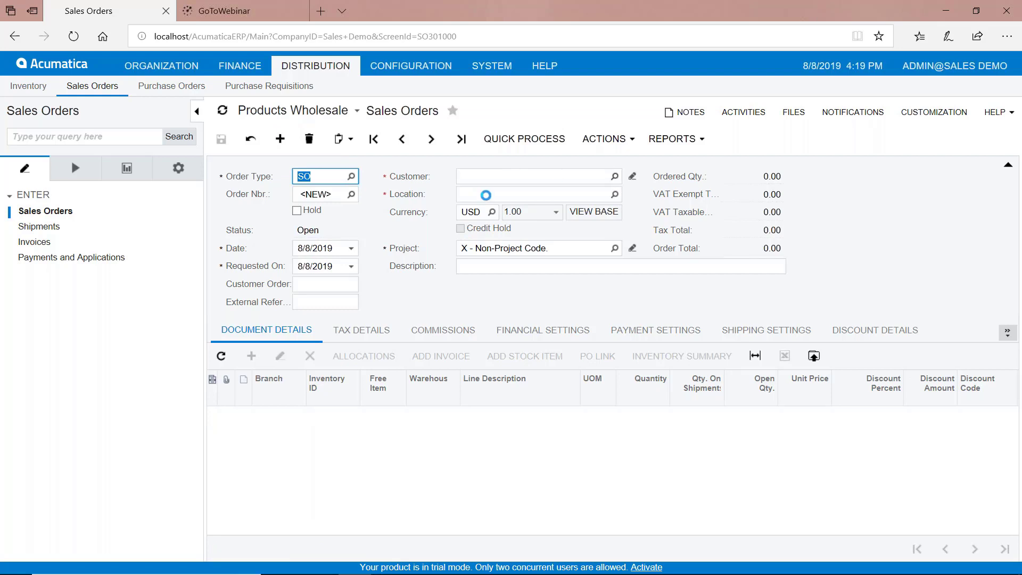
left_click(611, 175)
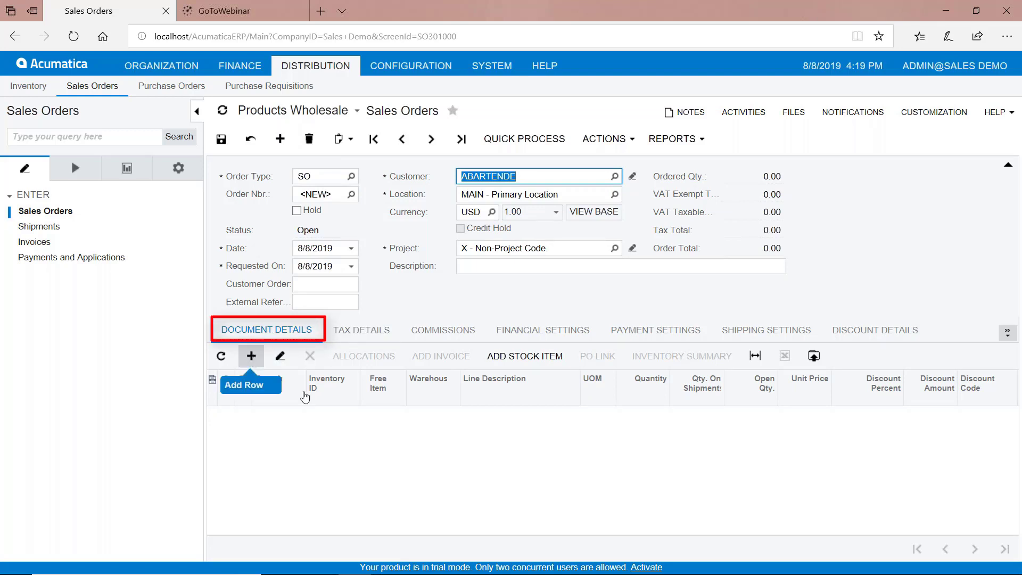
Add a line for item AACOMPUT01 Acer Laptop Computer, quantity 1.00, totalling 500.00.
left_click(251, 355)
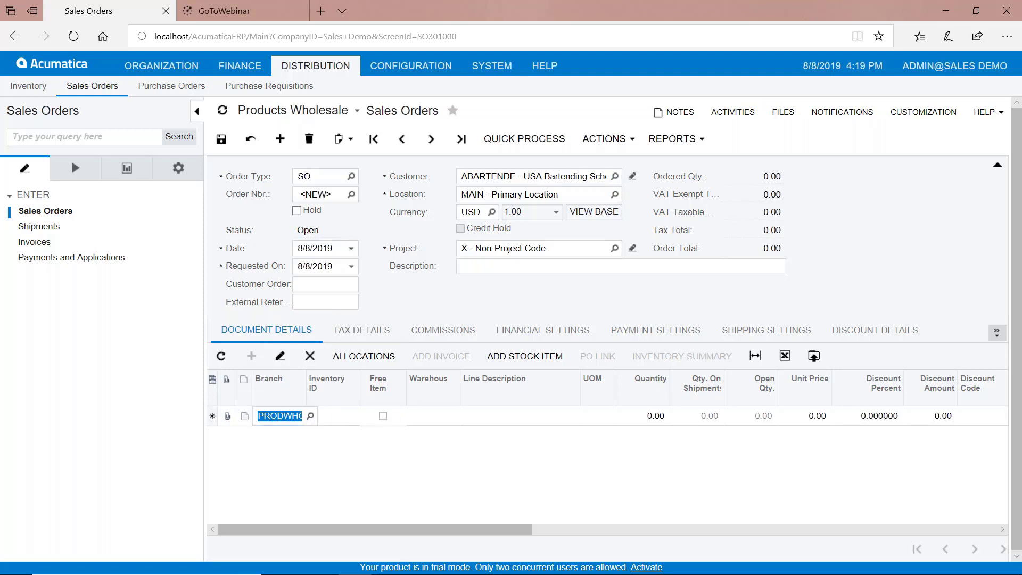
left_click(315, 416)
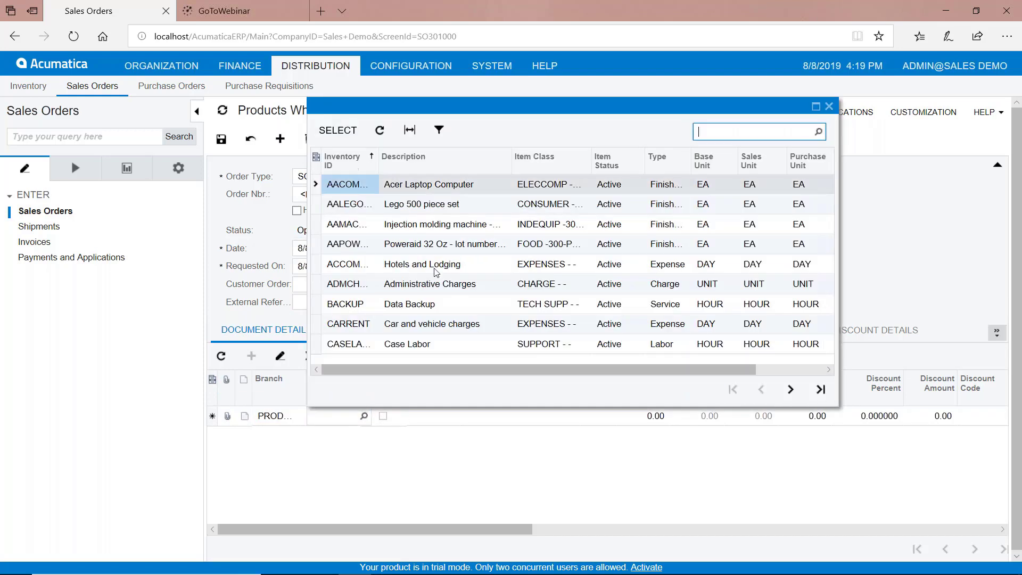
double_click(349, 184)
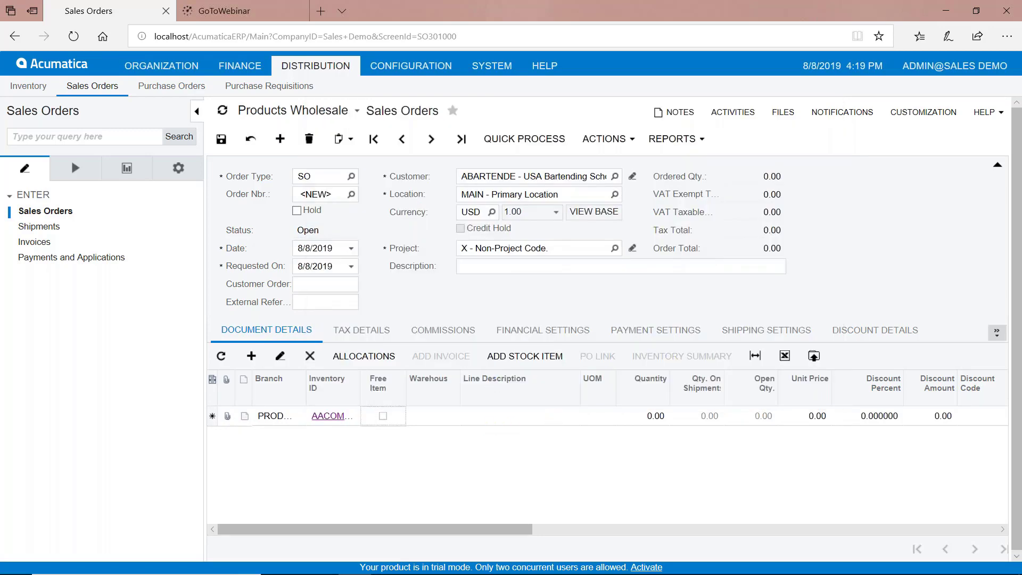
left_click(642, 415)
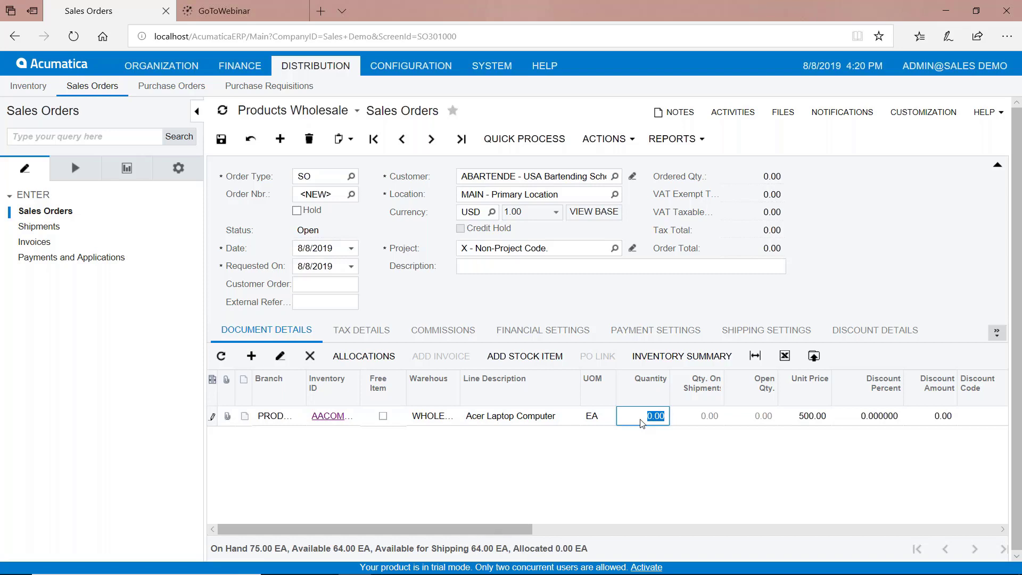
type("1.00")
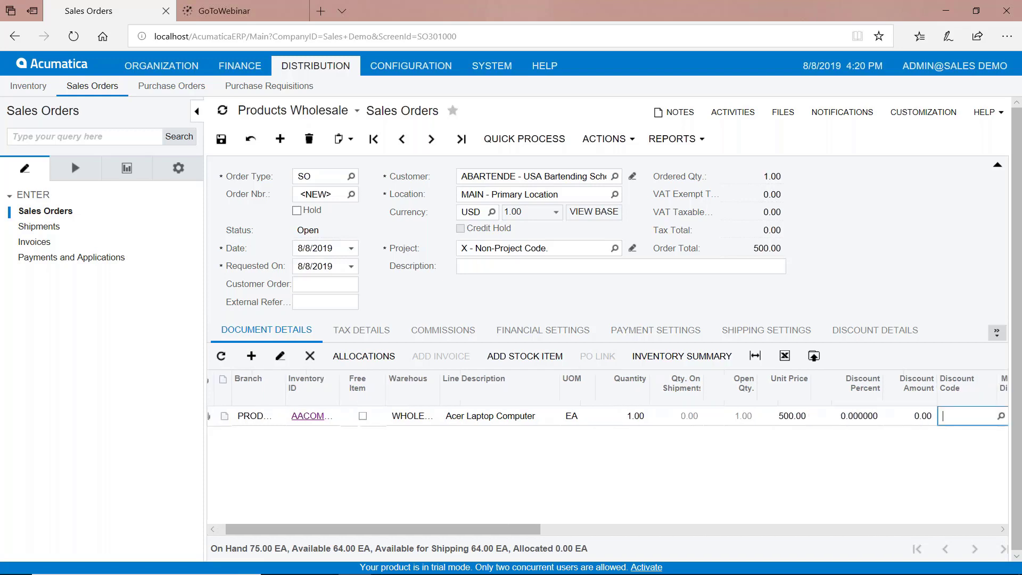
scroll("right", 3)
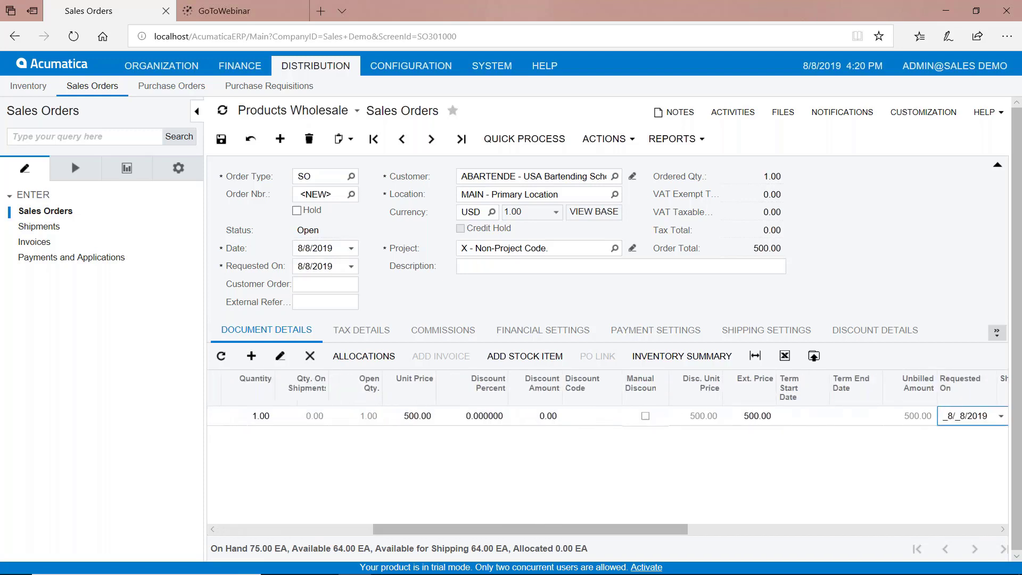
scroll("right", 3)
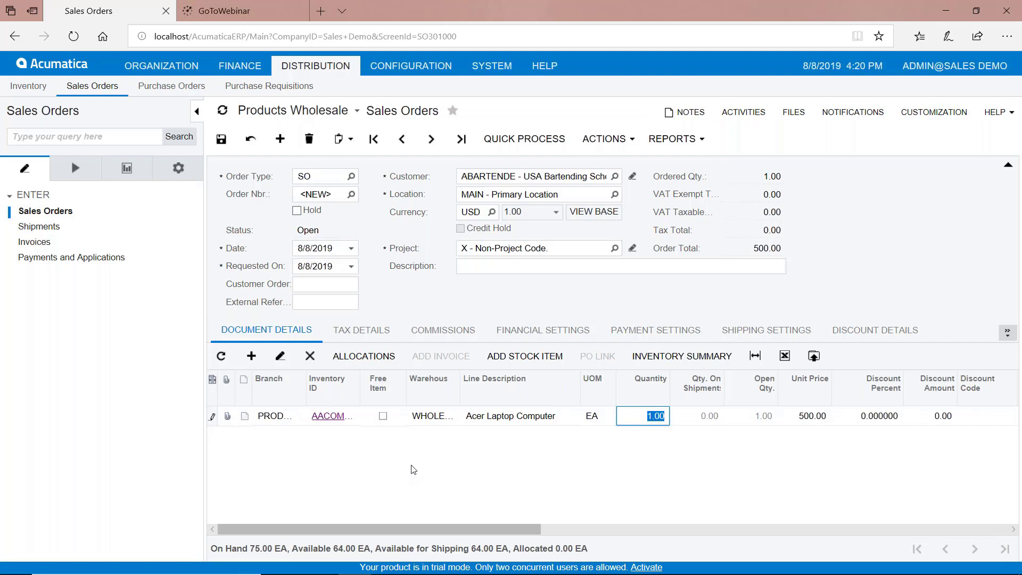
mouse_move(289, 430)
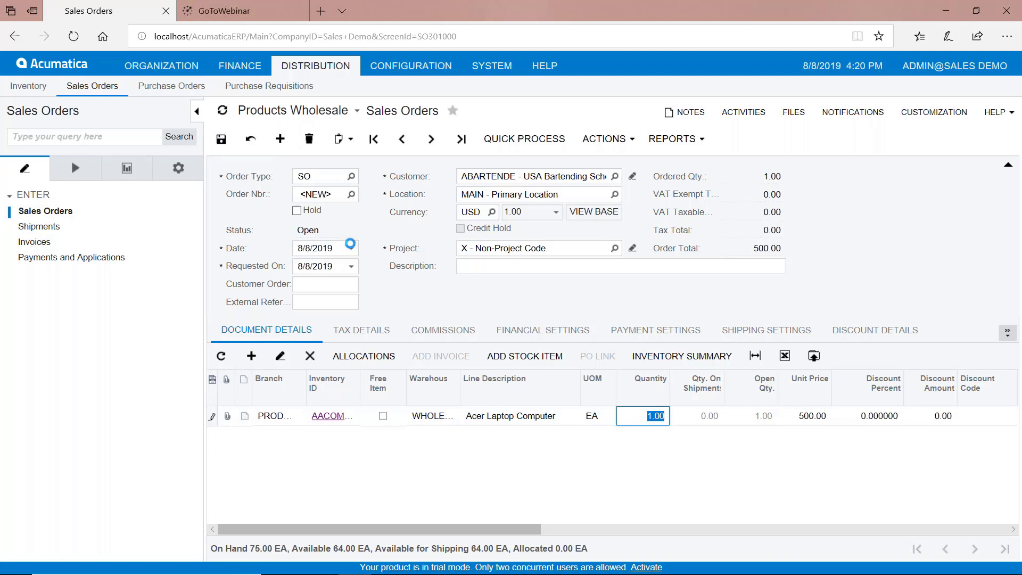
Save order SO004231 and create its shipment from WHOLESALE dated 8/8/2019, accepting the default parameters.
left_click(222, 139)
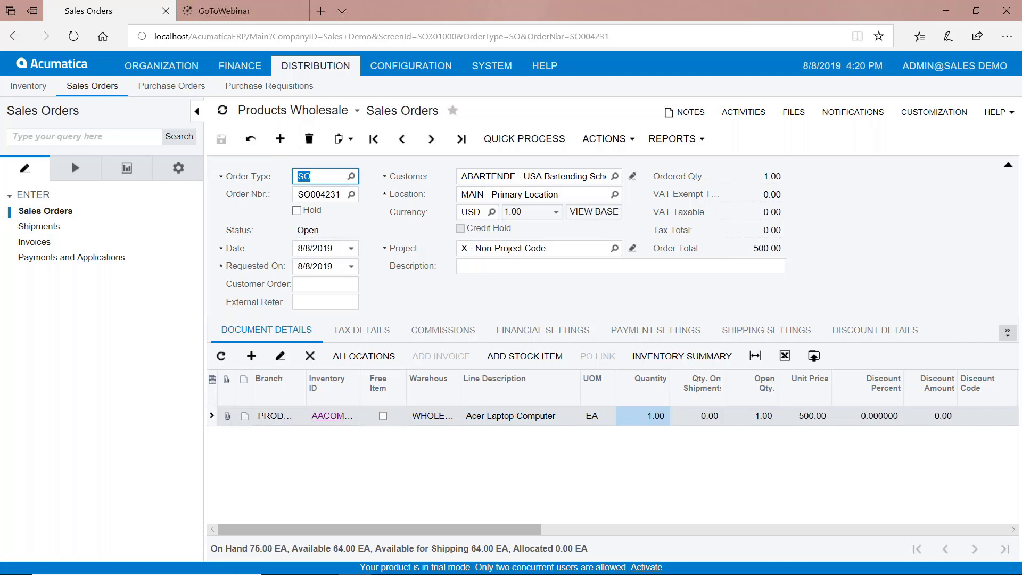
left_click(605, 138)
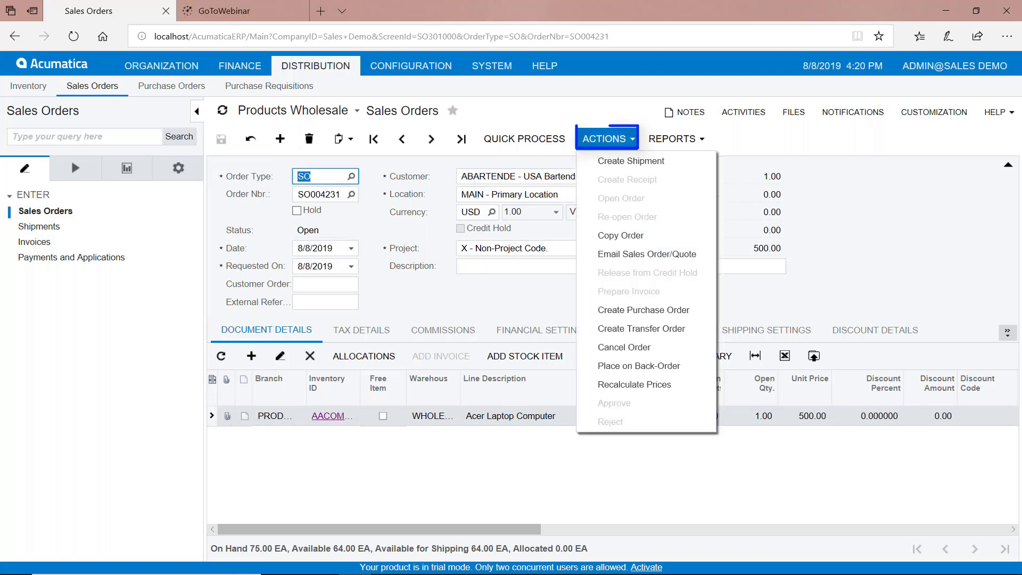
mouse_move(630, 161)
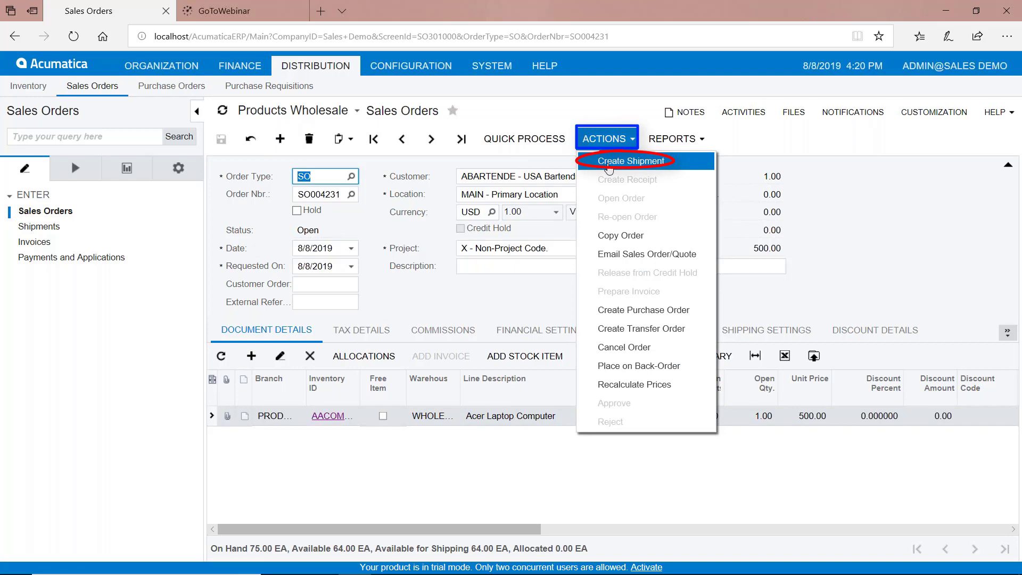
left_click(629, 161)
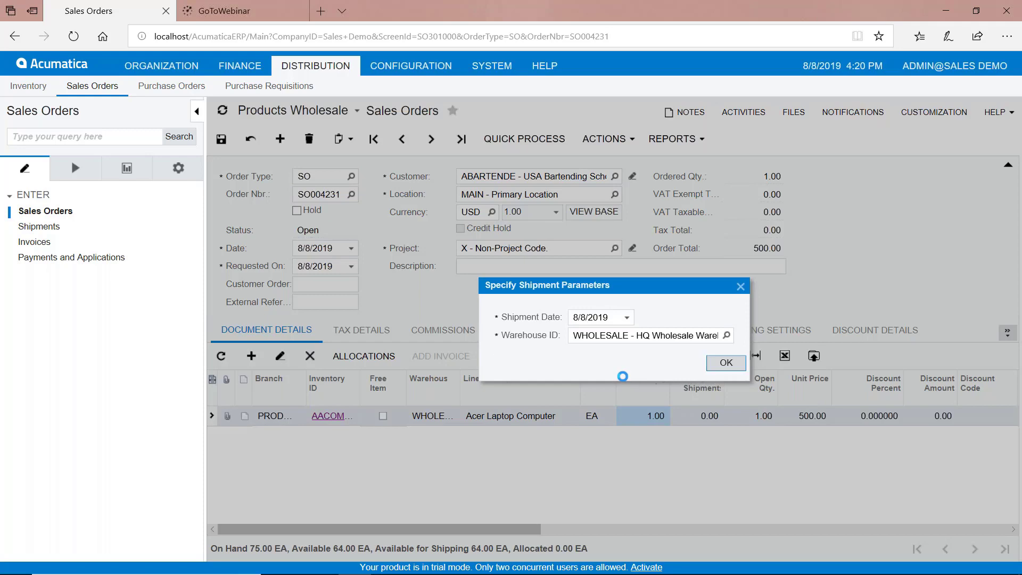
left_click(725, 364)
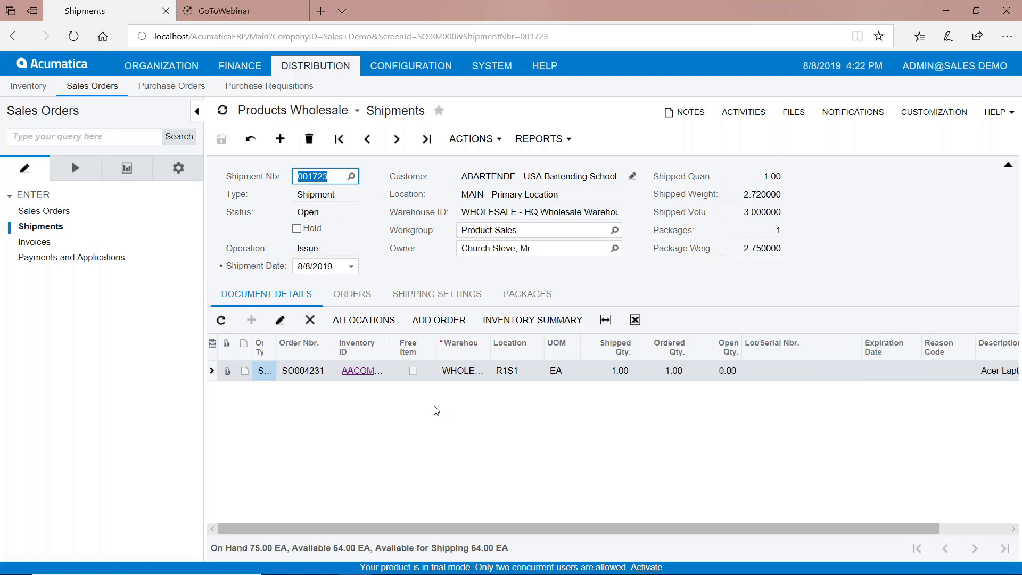
mouse_move(527, 401)
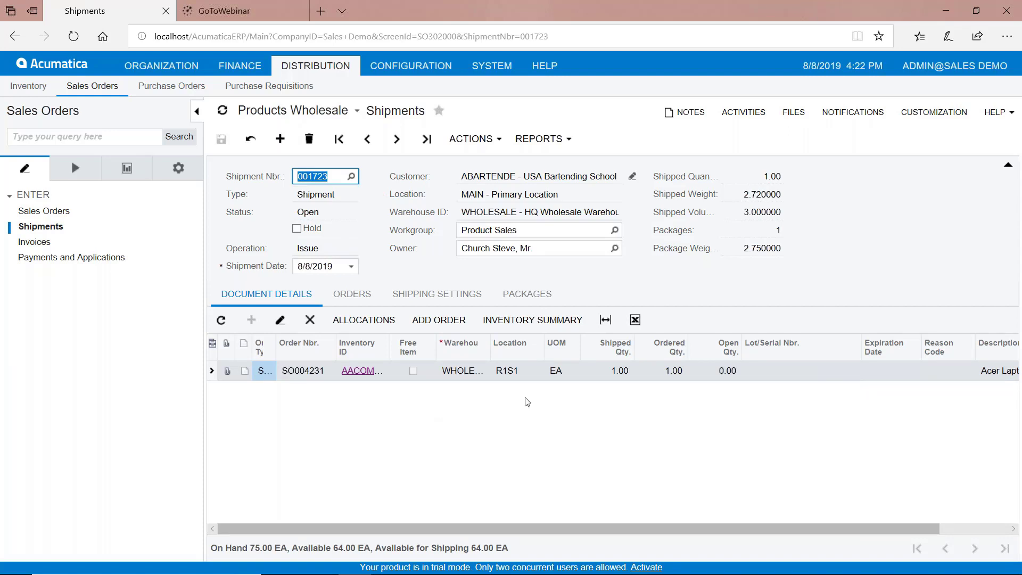
mouse_move(547, 153)
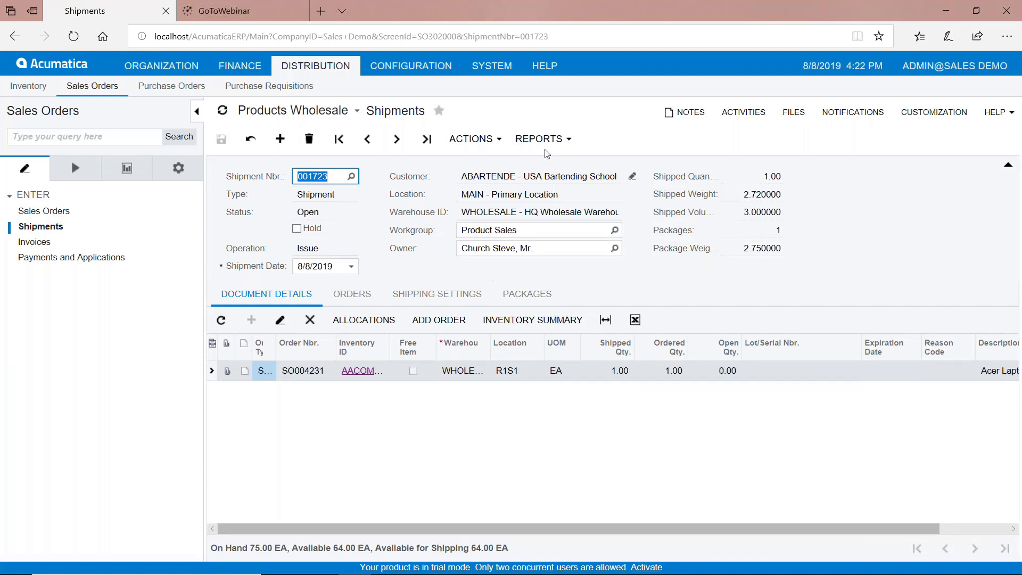
mouse_move(541, 138)
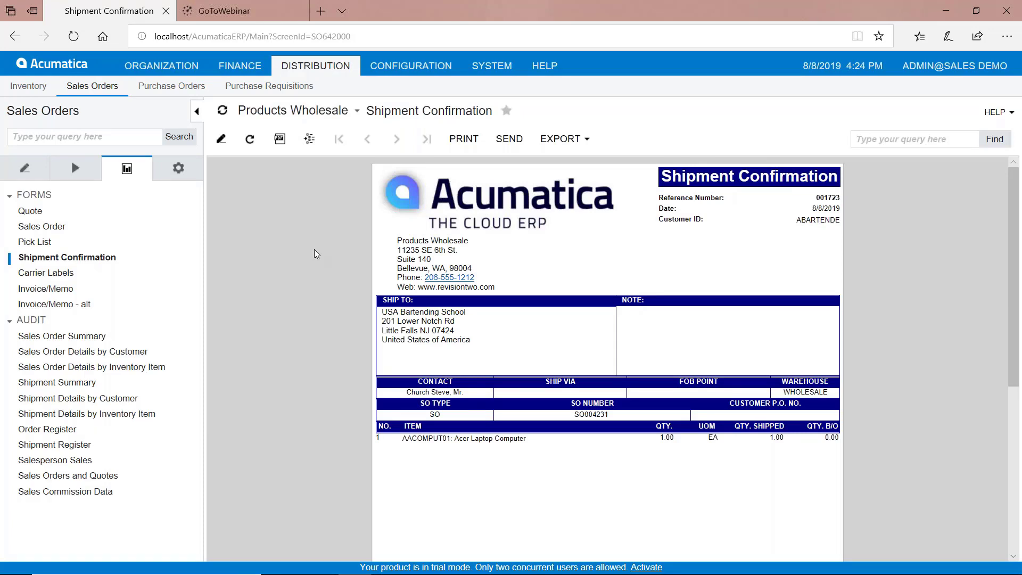
left_click(24, 168)
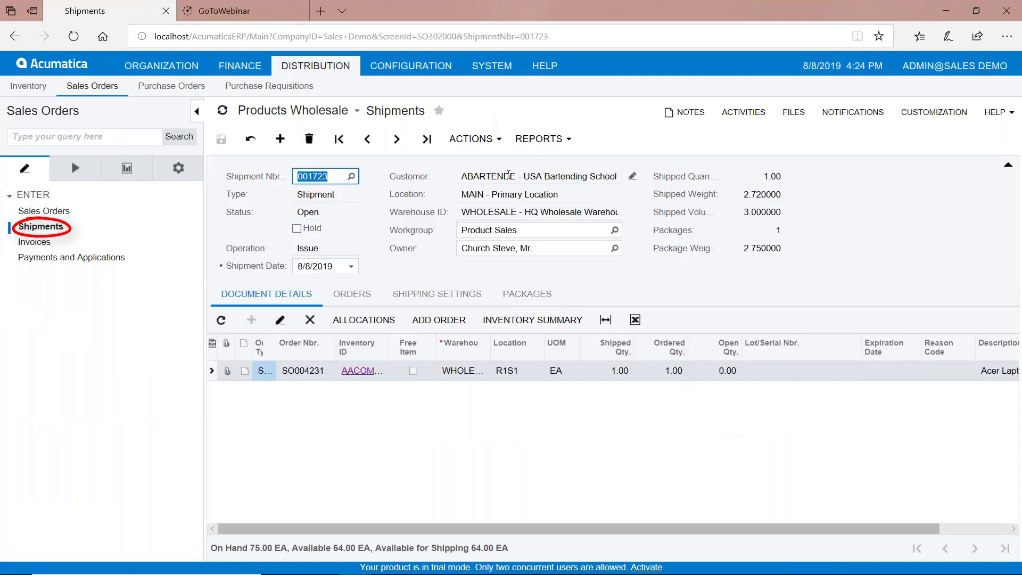
Confirm shipment 001723 via Actions so its status becomes Confirmed.
left_click(470, 139)
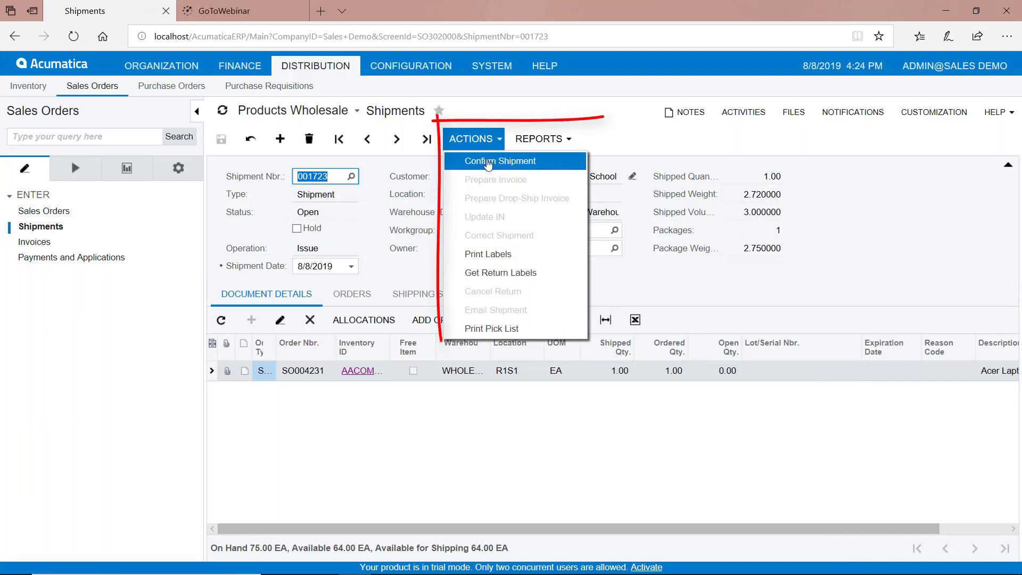
left_click(500, 161)
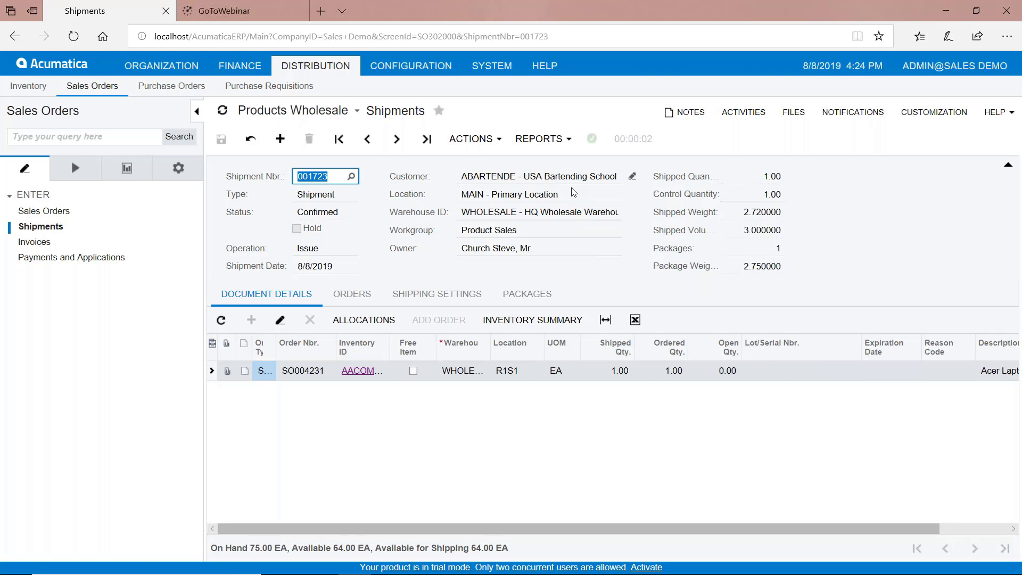
left_click(470, 139)
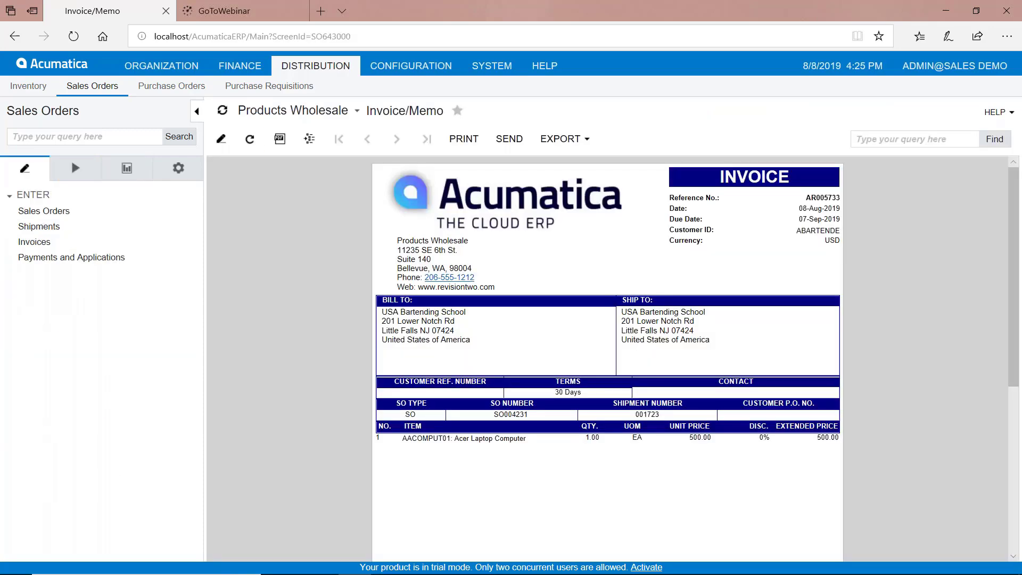
Go to invoice record AR005733 for 500.00 and glance at its Actions list without releasing it.
left_click(34, 241)
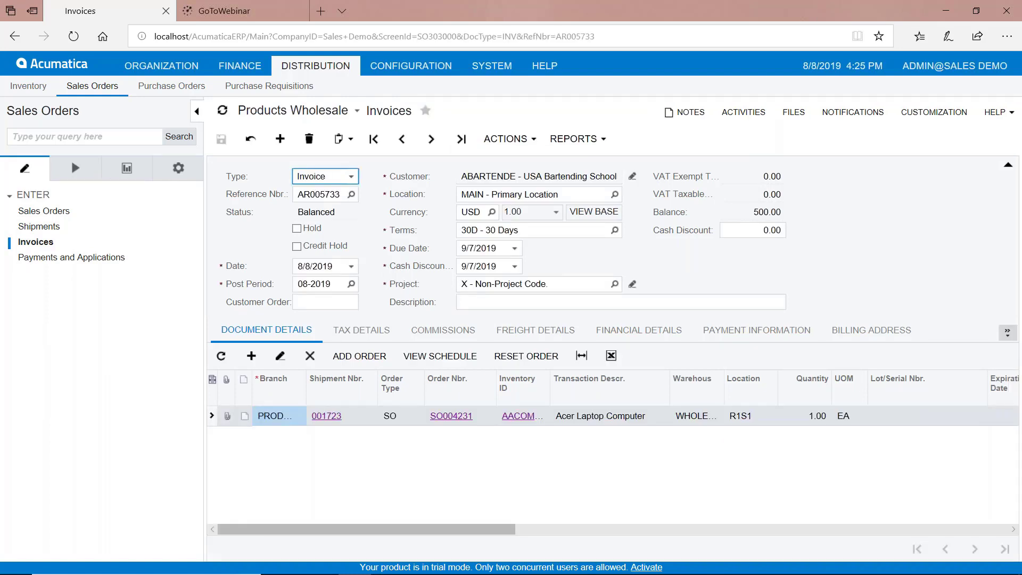
left_click(509, 138)
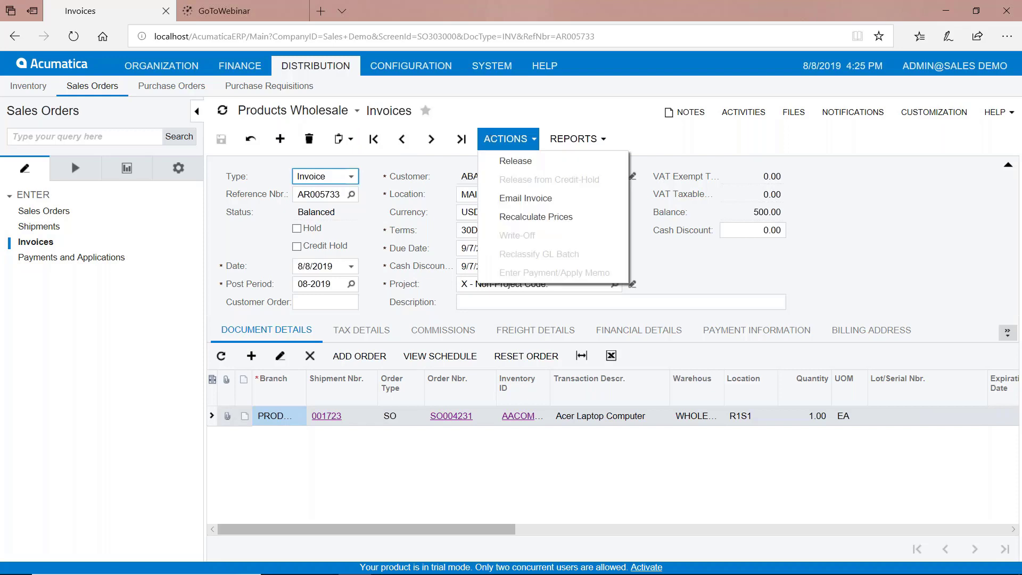
left_click(485, 114)
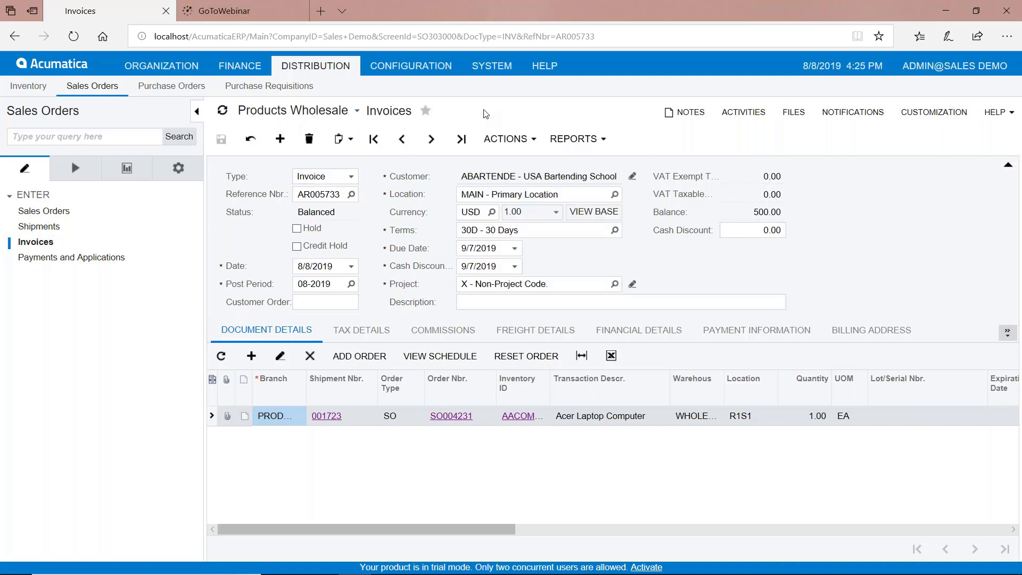
mouse_move(484, 116)
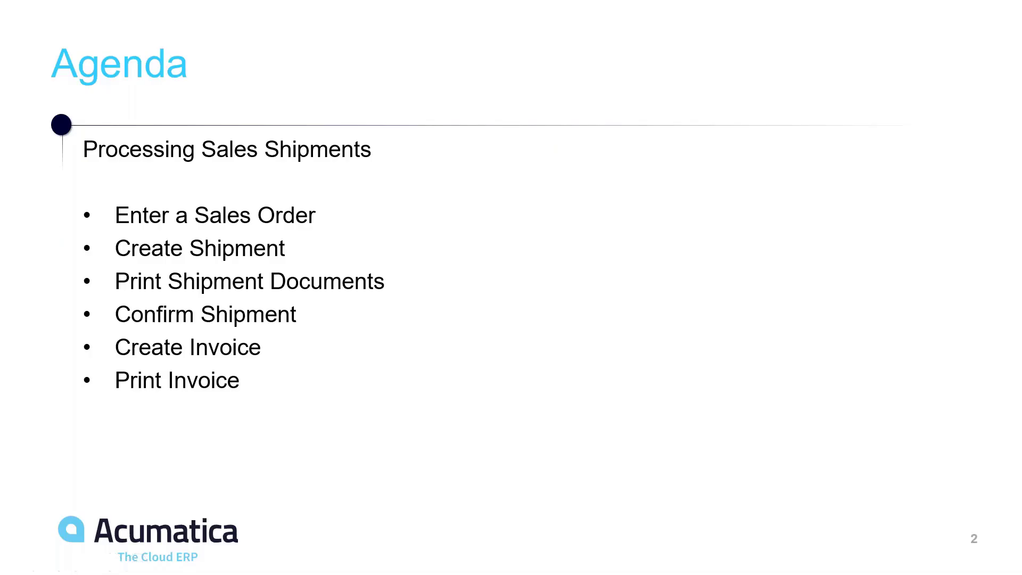
Point out Create Shipment on the shipment agenda slide and return to the invoice.
left_click(199, 248)
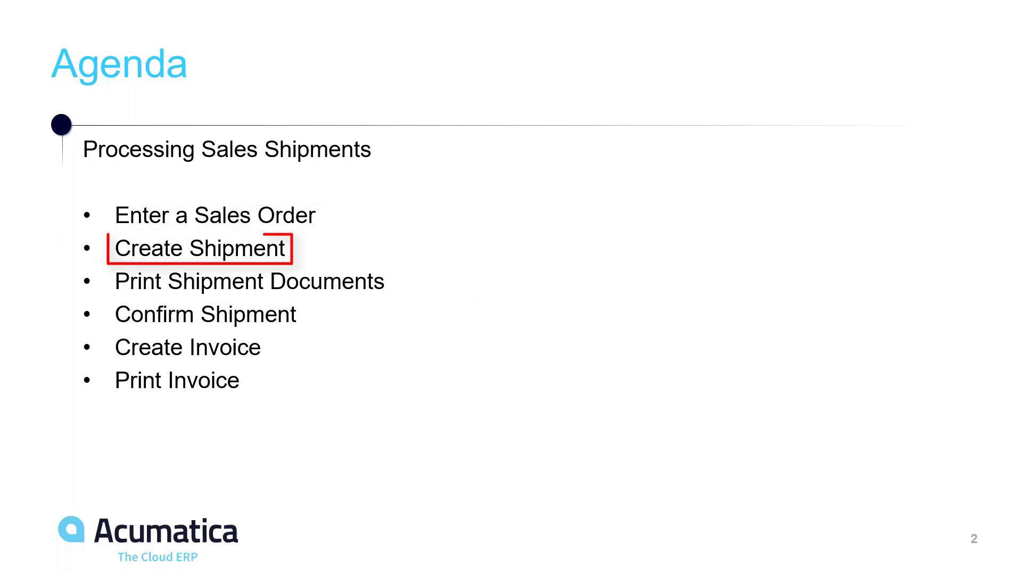
key("right")
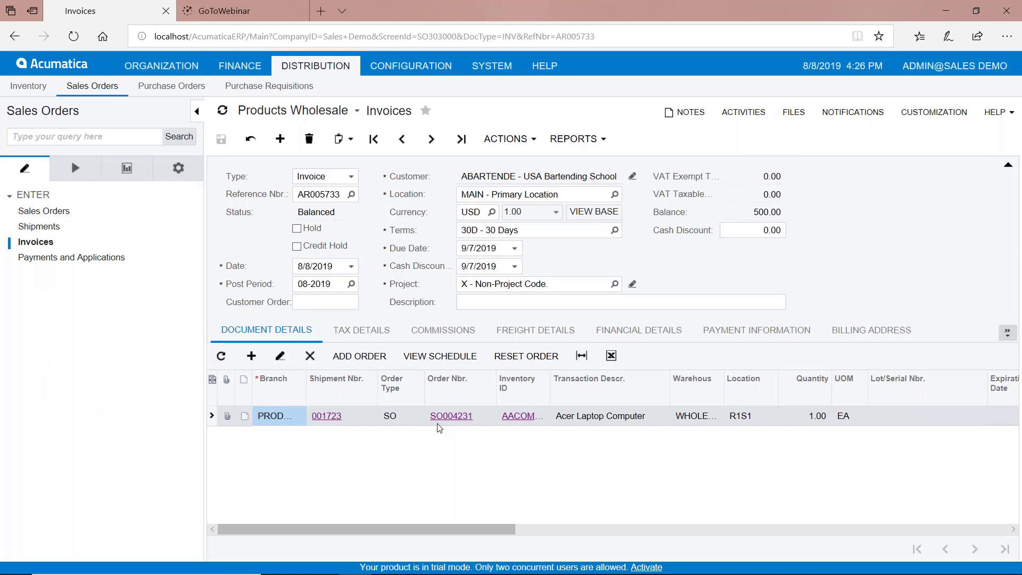
mouse_move(44, 211)
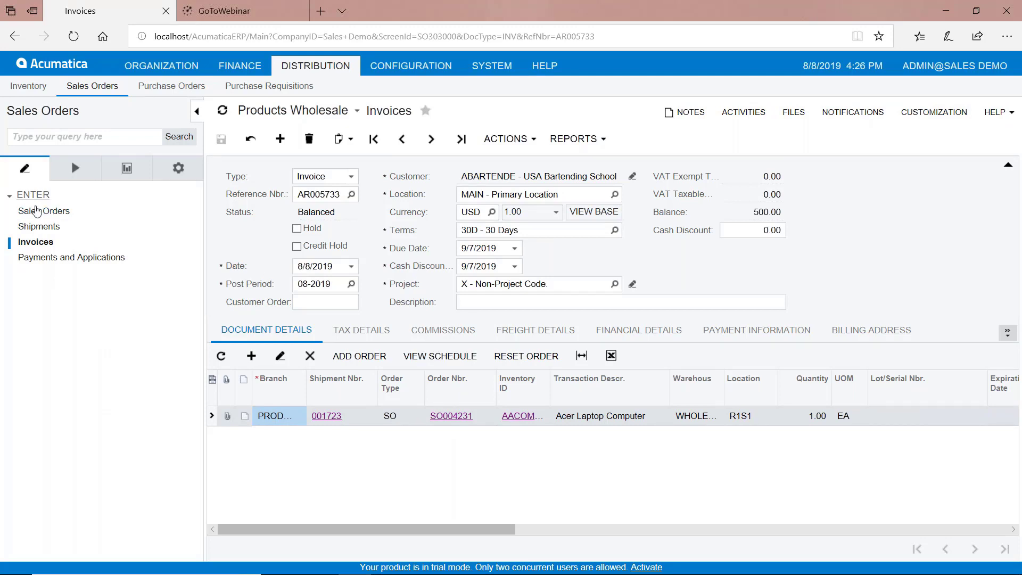
Save new order SO004232 for ABARTENDE with one Acer Laptop Computer line at 500.00.
left_click(44, 211)
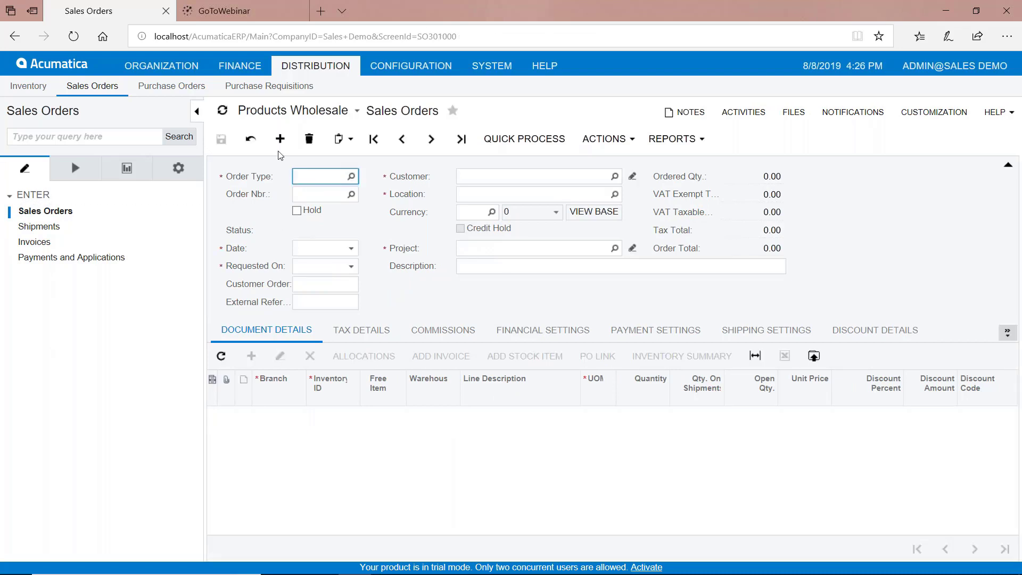
left_click(280, 138)
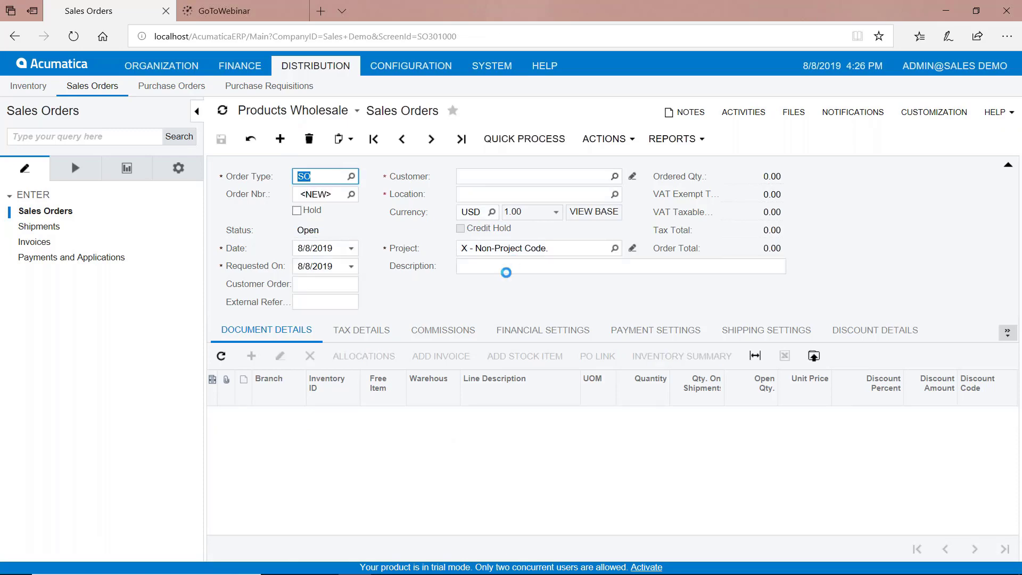
type("ABARTENDE")
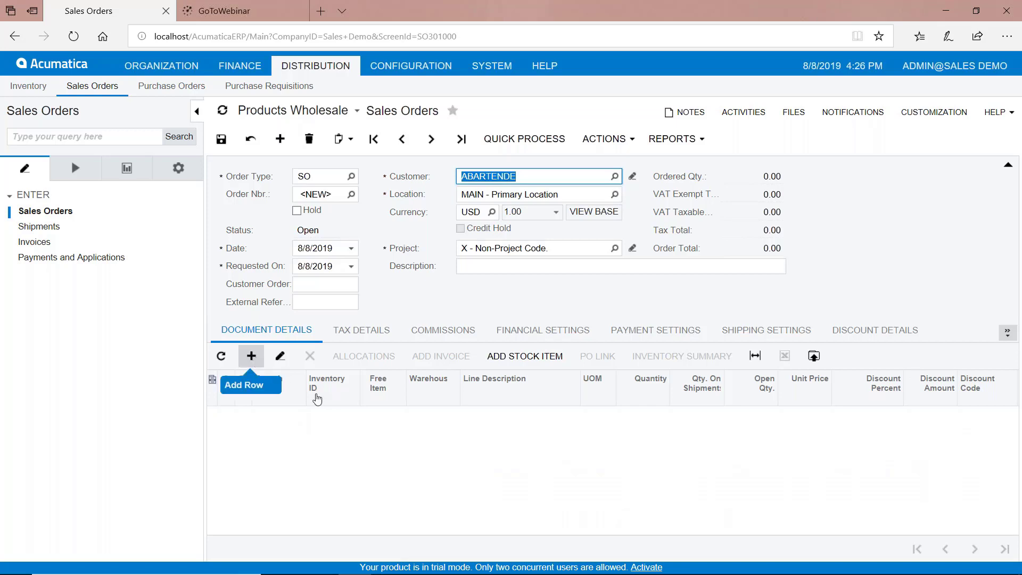
left_click(250, 356)
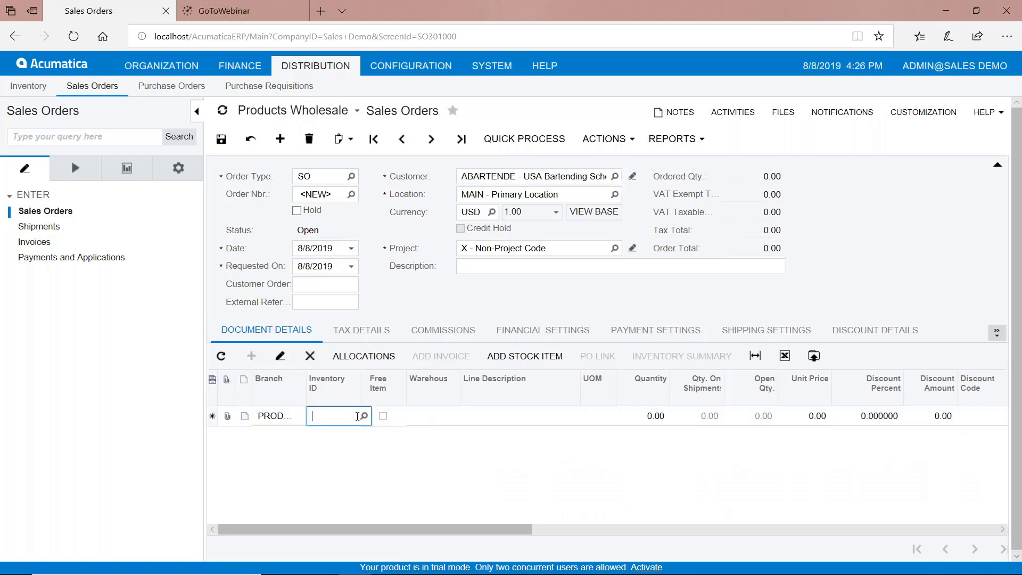
left_click(363, 416)
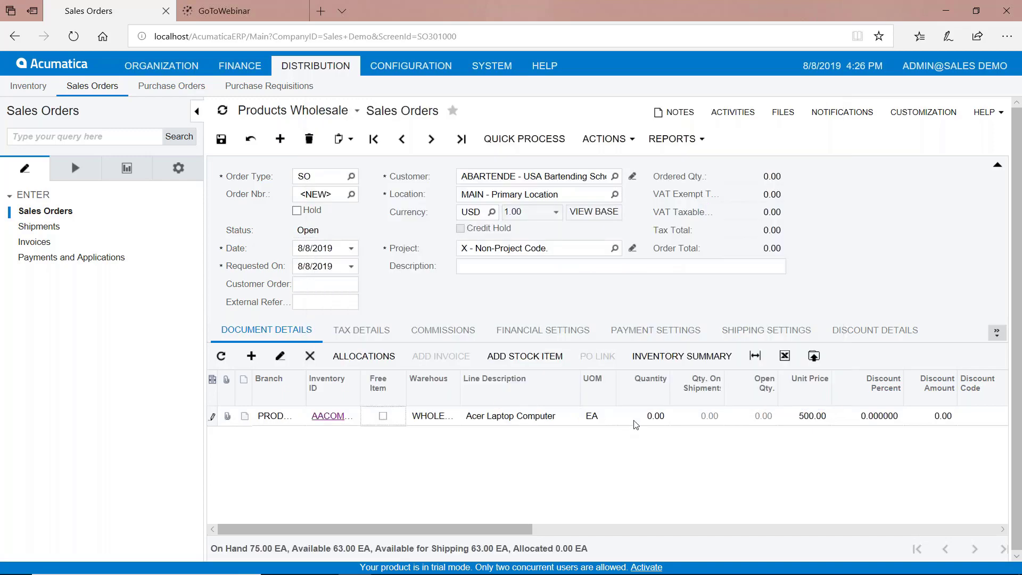
left_click(654, 416)
type("1")
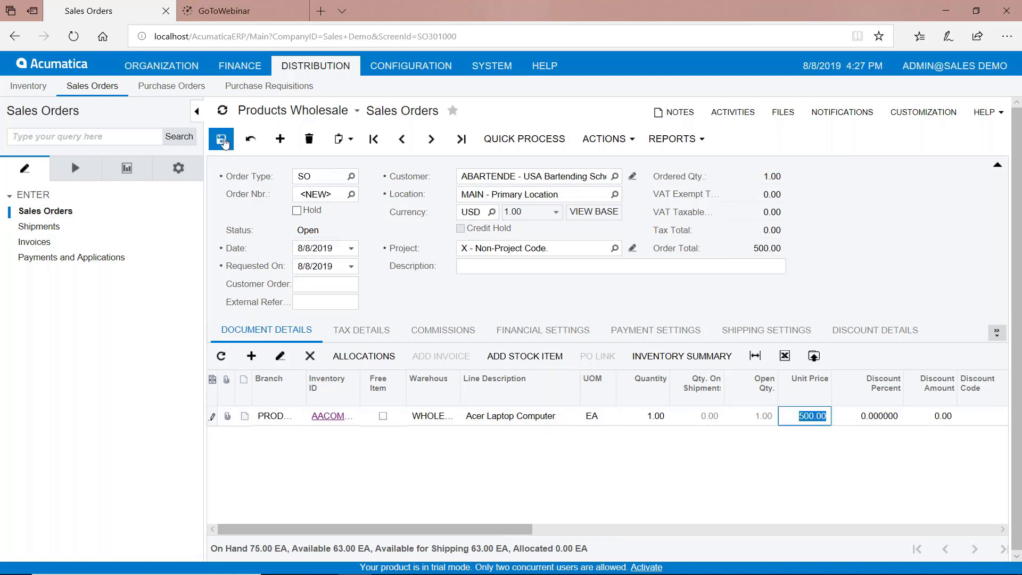
left_click(222, 139)
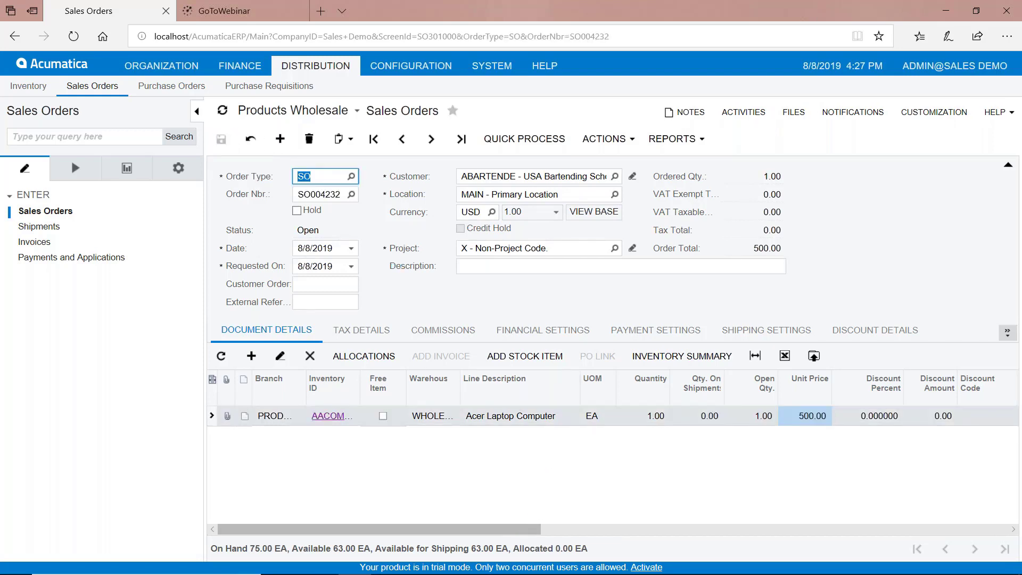
mouse_move(75, 169)
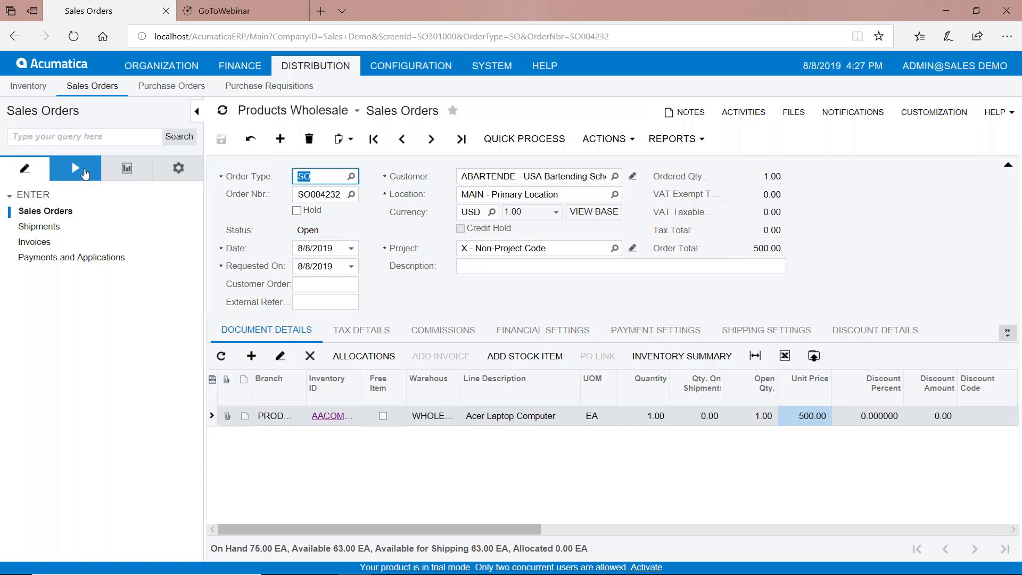
In Process Orders with action Create Shipment, process SO004232 so it moves to Shipping.
left_click(75, 168)
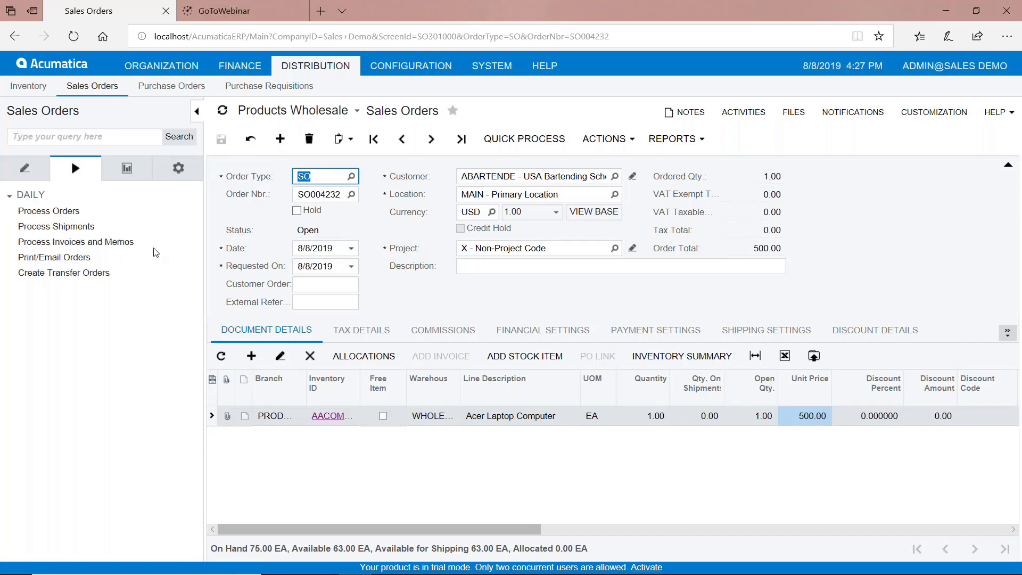
left_click(48, 211)
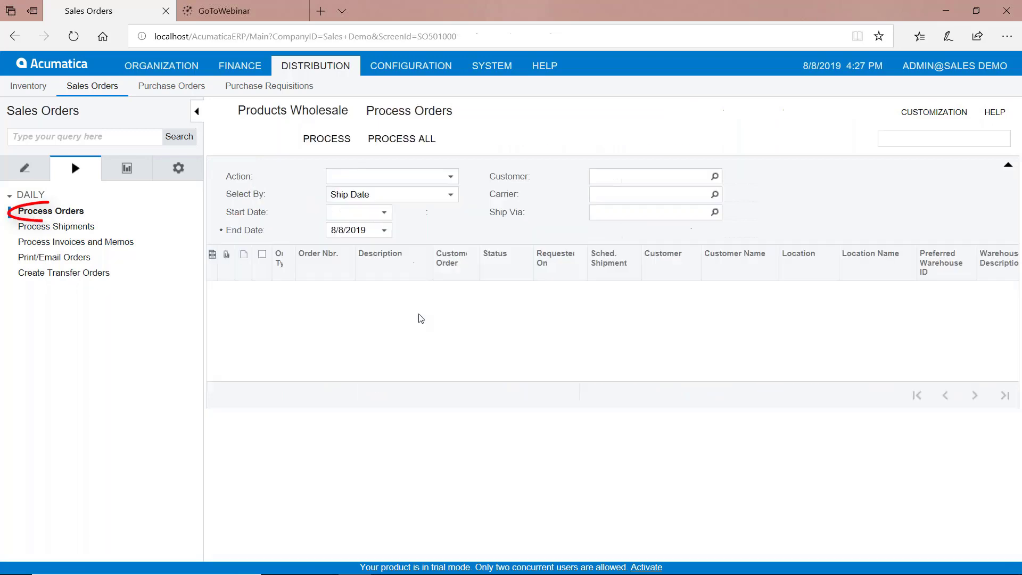
left_click(391, 175)
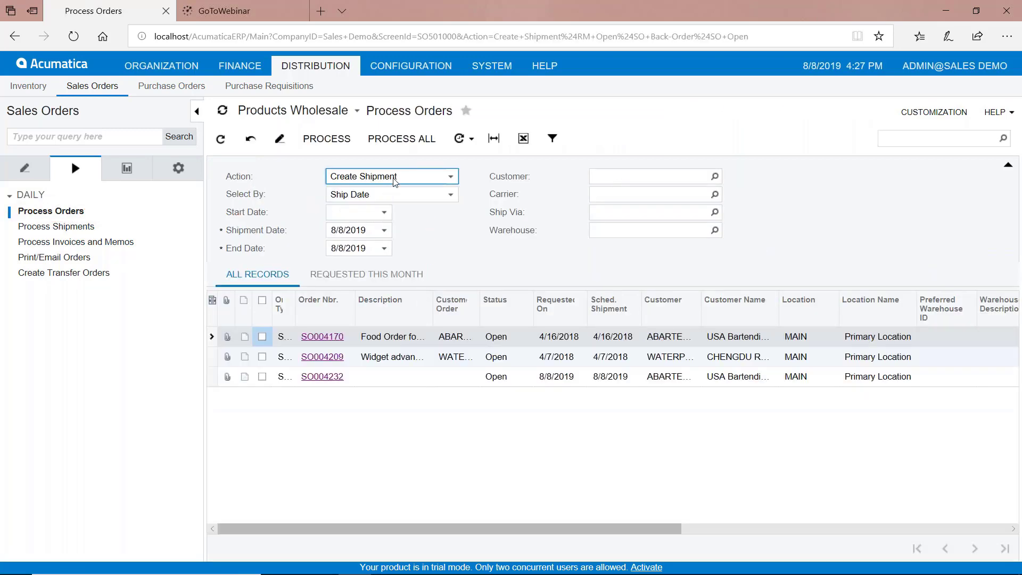
mouse_move(411, 183)
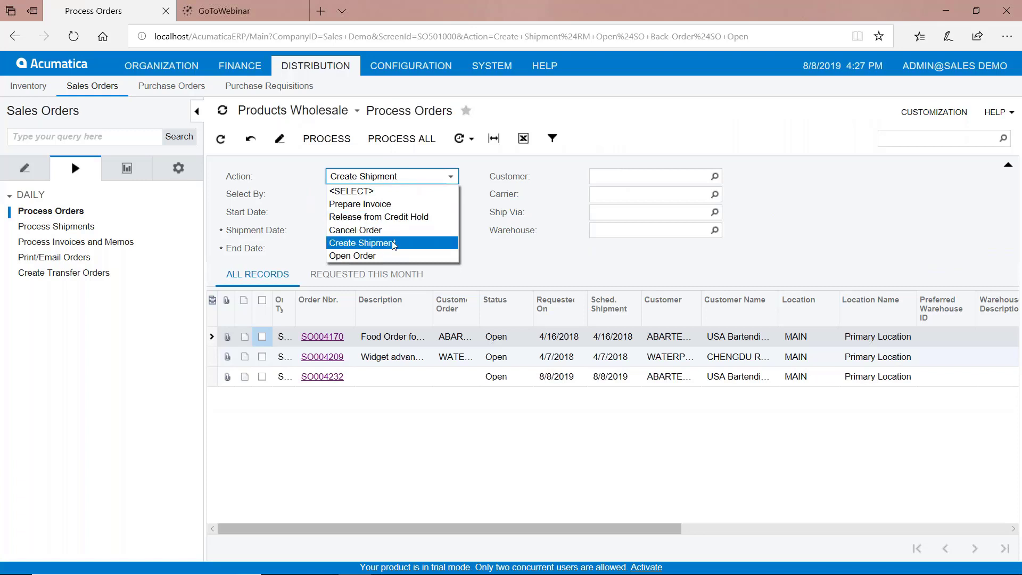
left_click(362, 243)
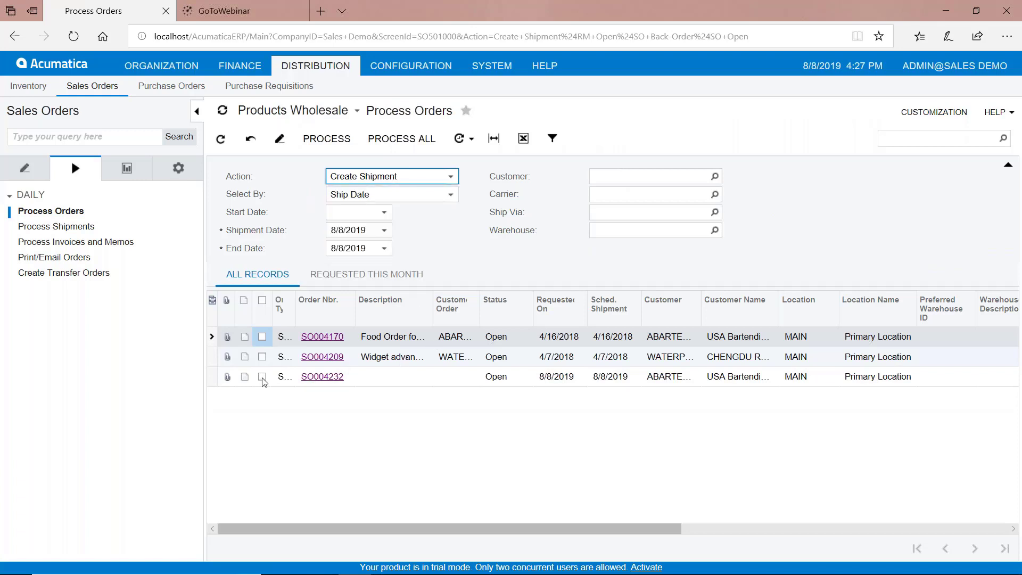
left_click(261, 376)
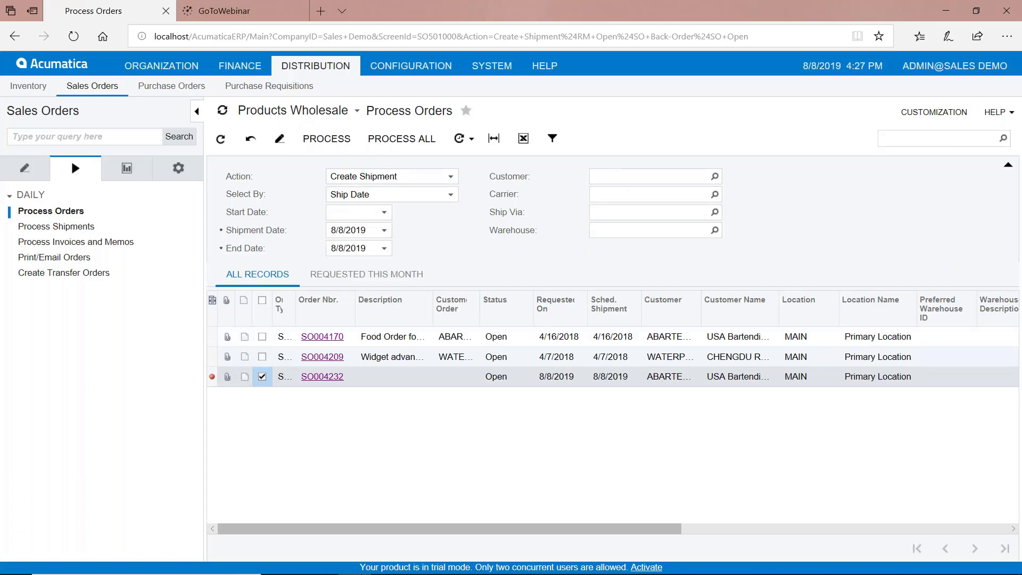
left_click(326, 139)
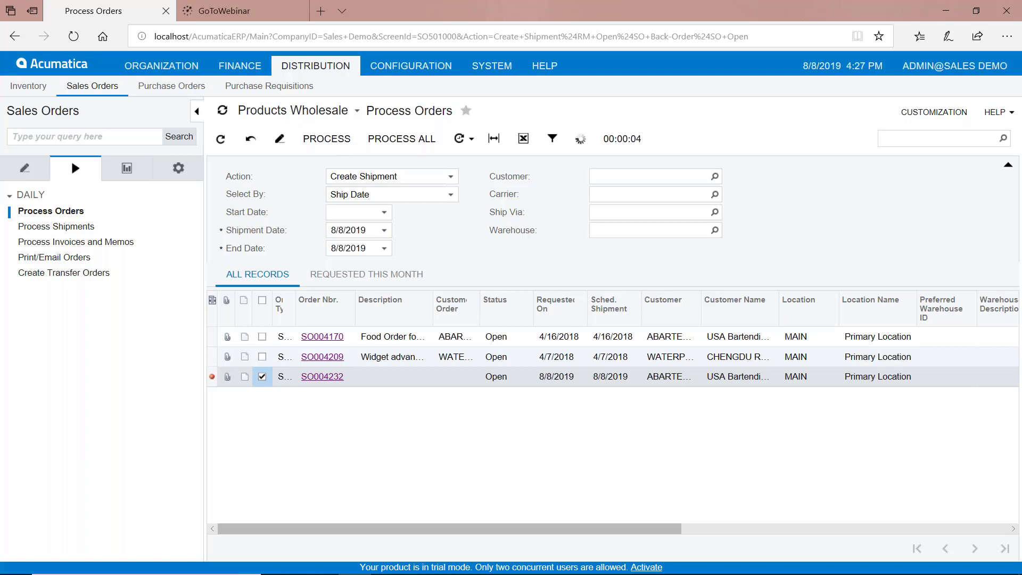
left_click(326, 138)
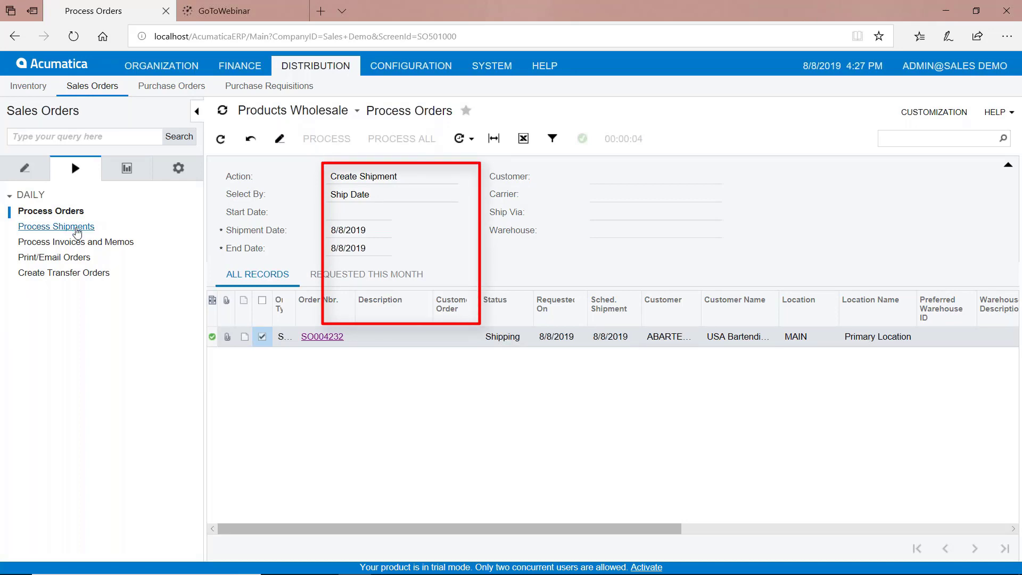
In Process Shipments with action Prepare Invoice, process shipment 001724 so it becomes Invoiced.
left_click(56, 225)
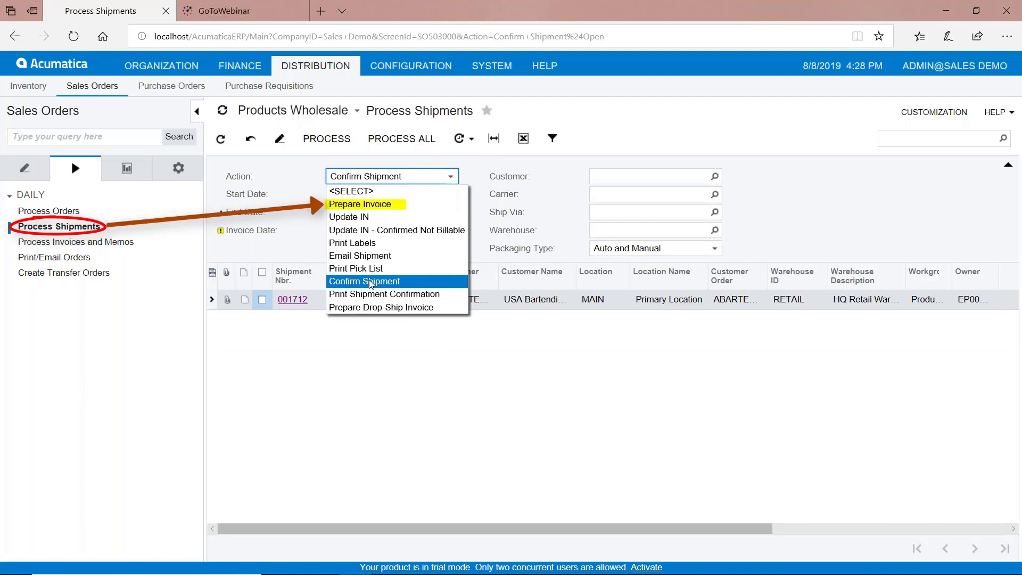
left_click(361, 204)
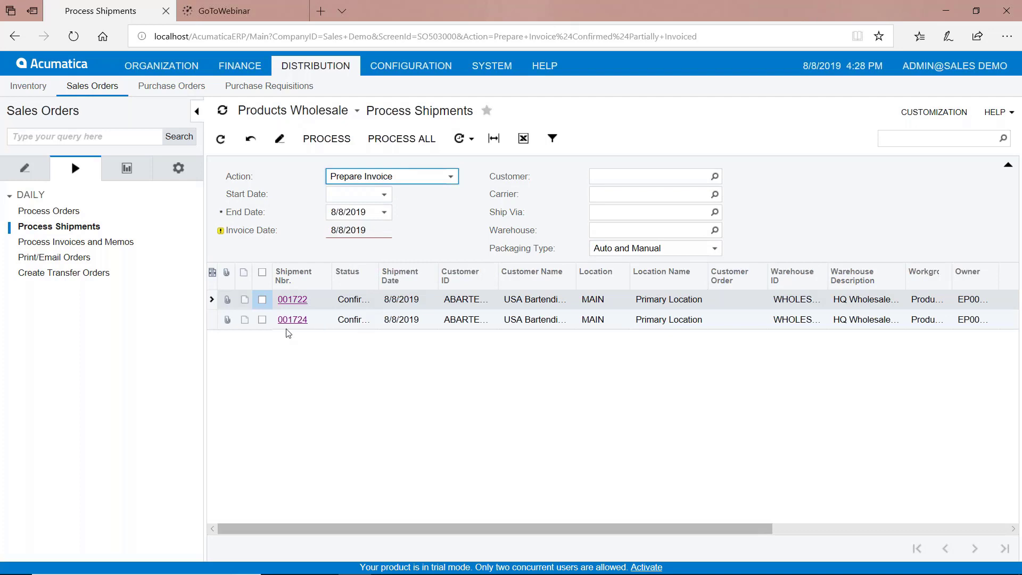
left_click(261, 318)
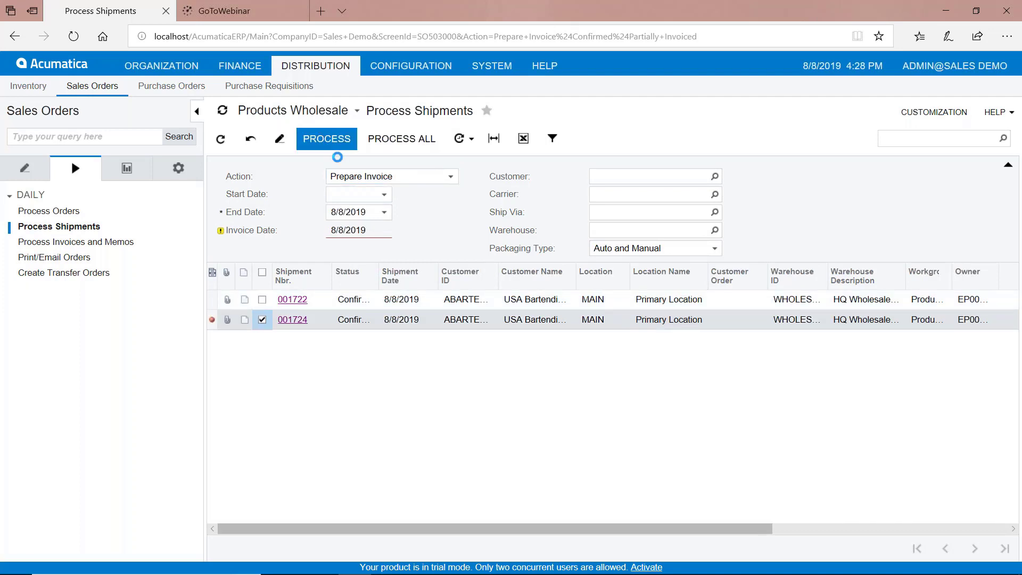
left_click(326, 139)
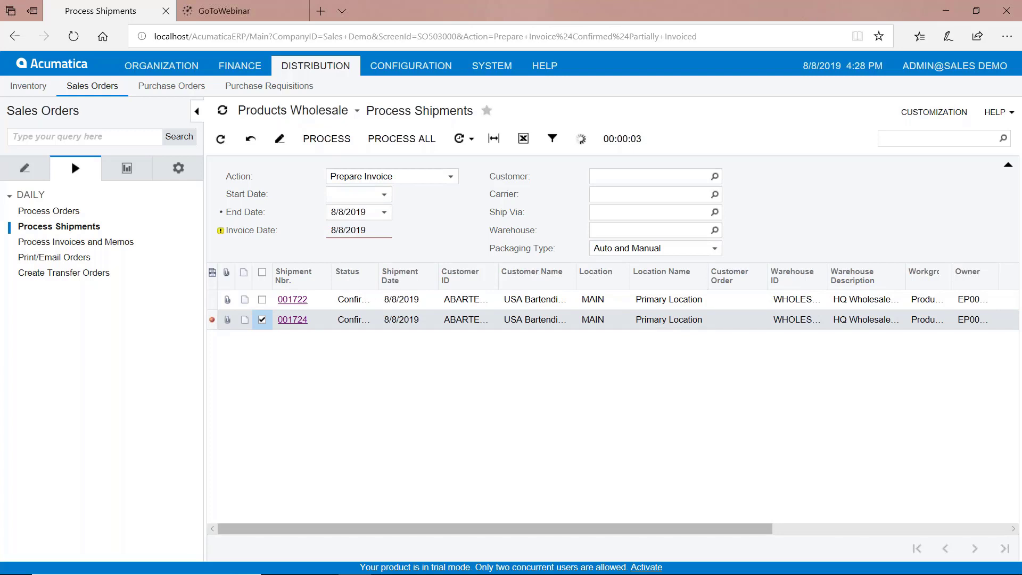
left_click(326, 139)
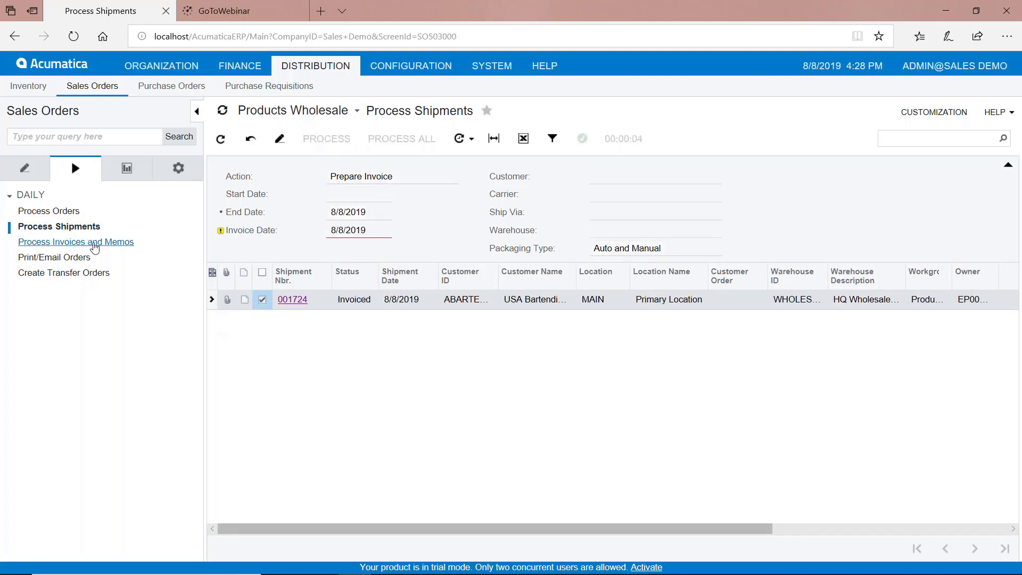
left_click(76, 242)
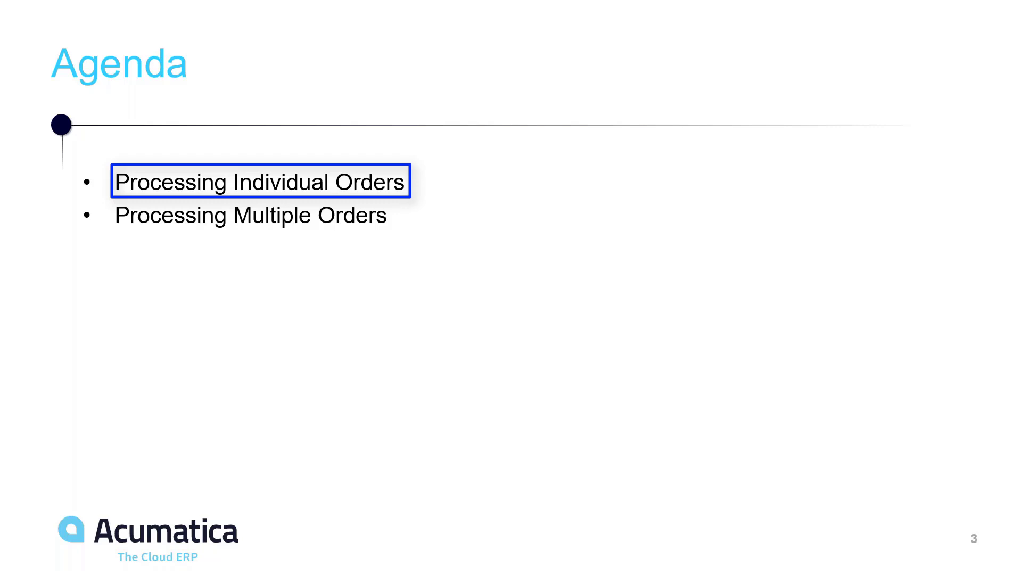
left_click(251, 216)
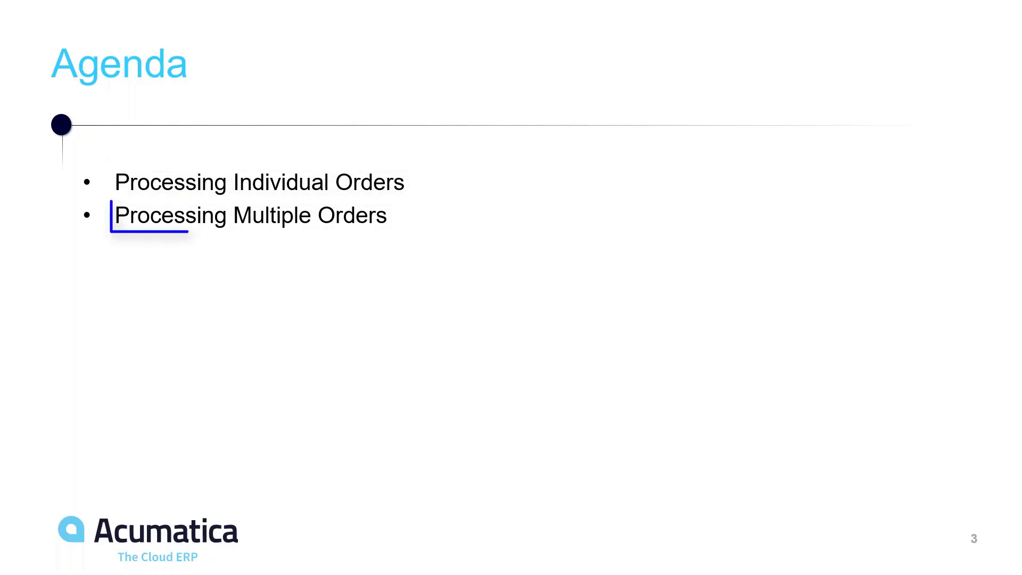